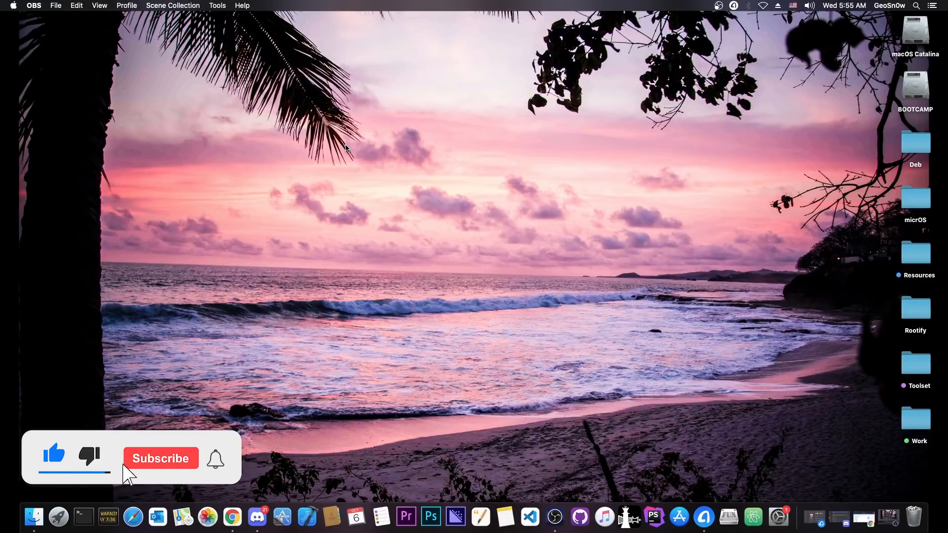
- Bring the AnyTrans Device Manager window to the front showing the connected iPhone overview
{"action": "left_click", "coordinate": [160, 457]}
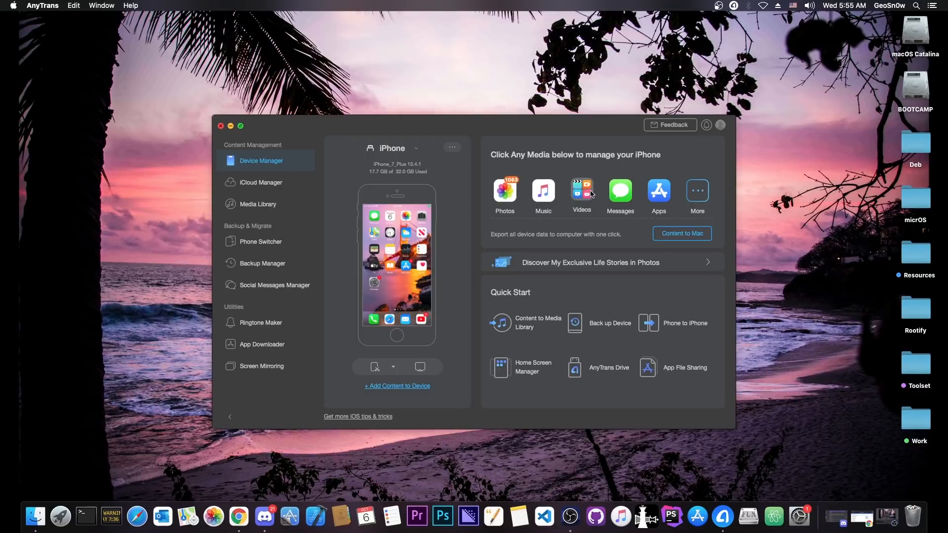
{"action": "mouse_move", "coordinate": [329, 180]}
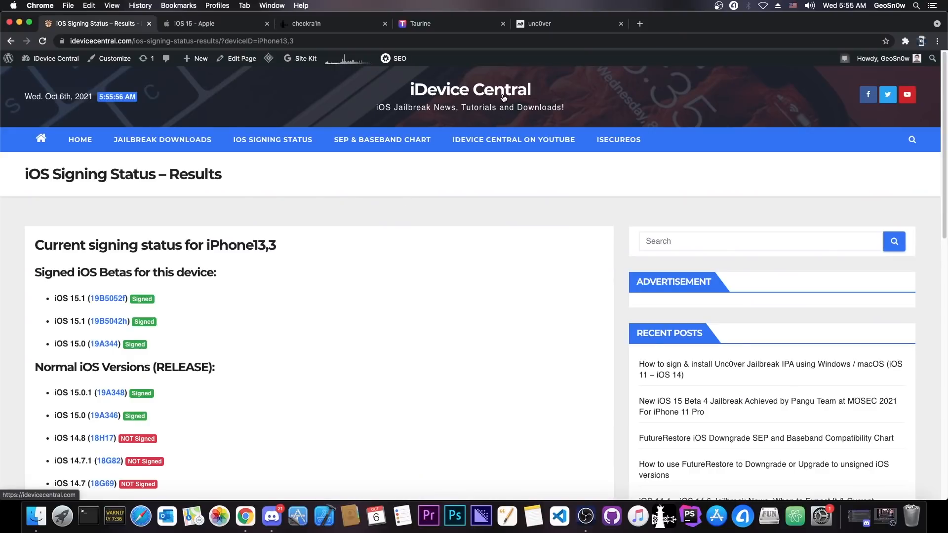
{"action": "mouse_move", "coordinate": [273, 139]}
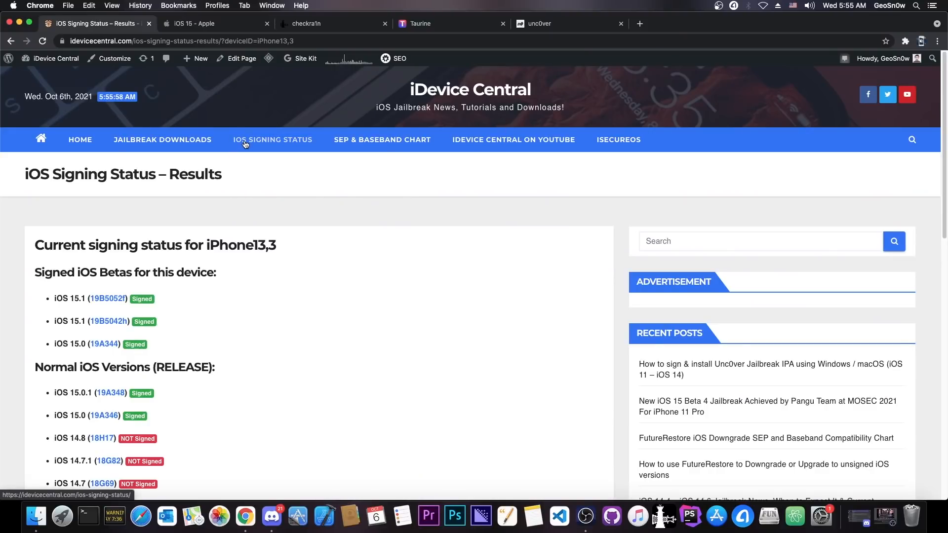
{"action": "scroll", "scroll_direction": "down", "scroll_amount": 3}
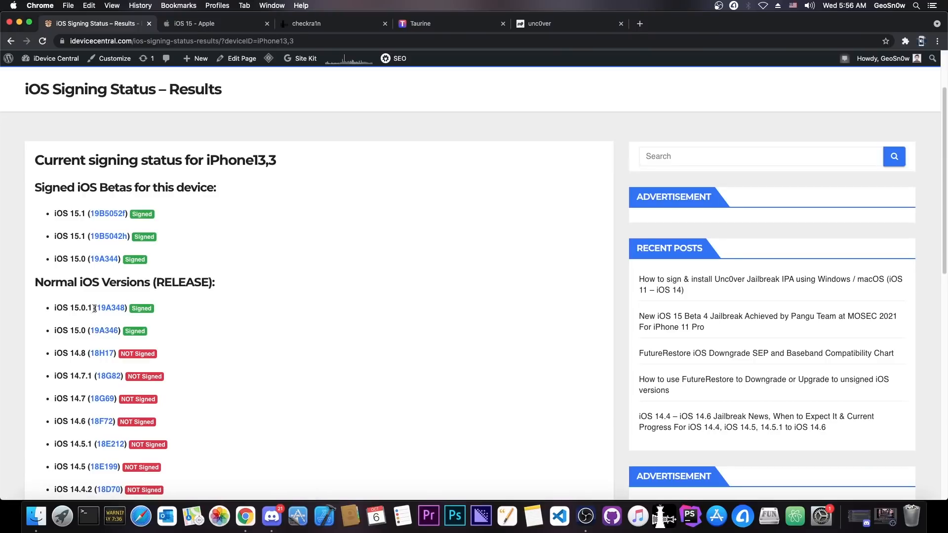
{"action": "mouse_move", "coordinate": [127, 321]}
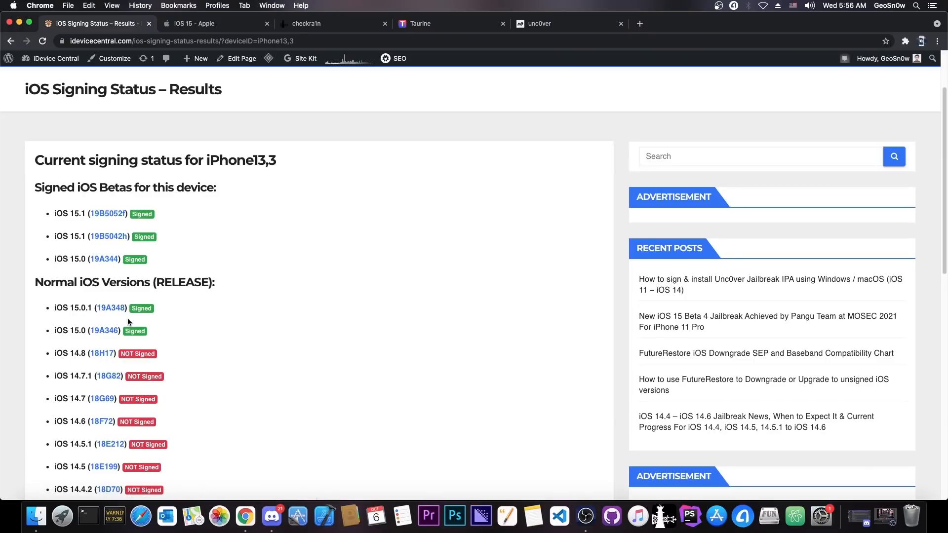
{"action": "scroll", "scroll_direction": "down", "scroll_amount": 3}
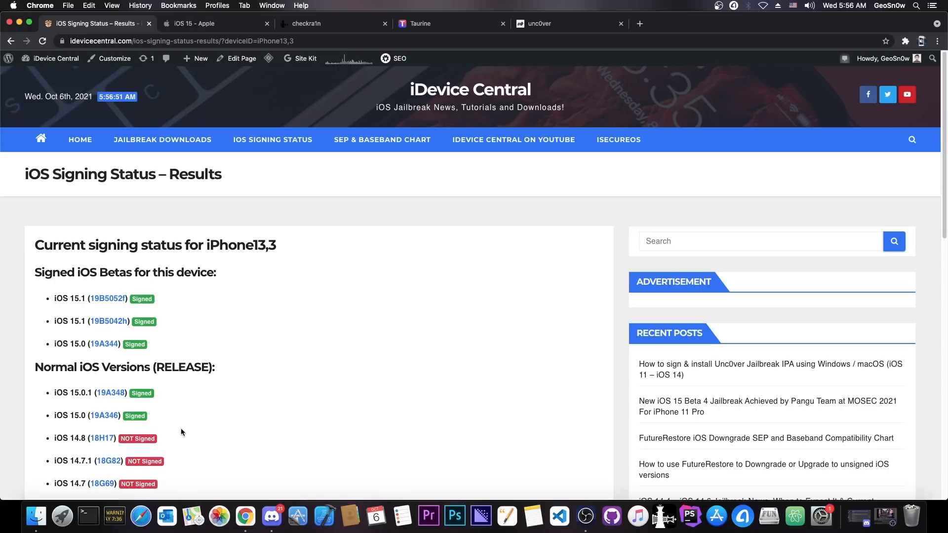
- Scroll through Apple's iOS 15 page, then switch to the checkra1n jailbreak tab
{"action": "left_click", "coordinate": [197, 22]}
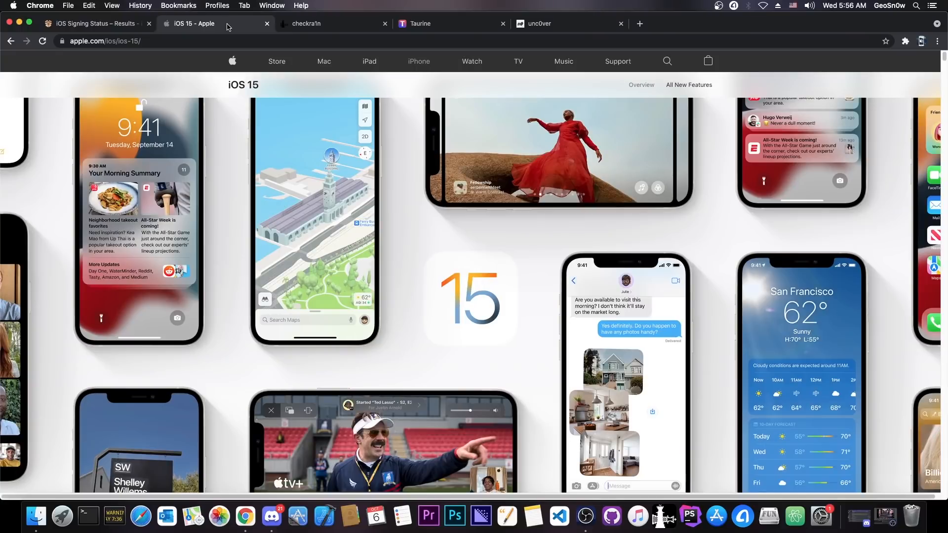
{"action": "mouse_move", "coordinate": [628, 250]}
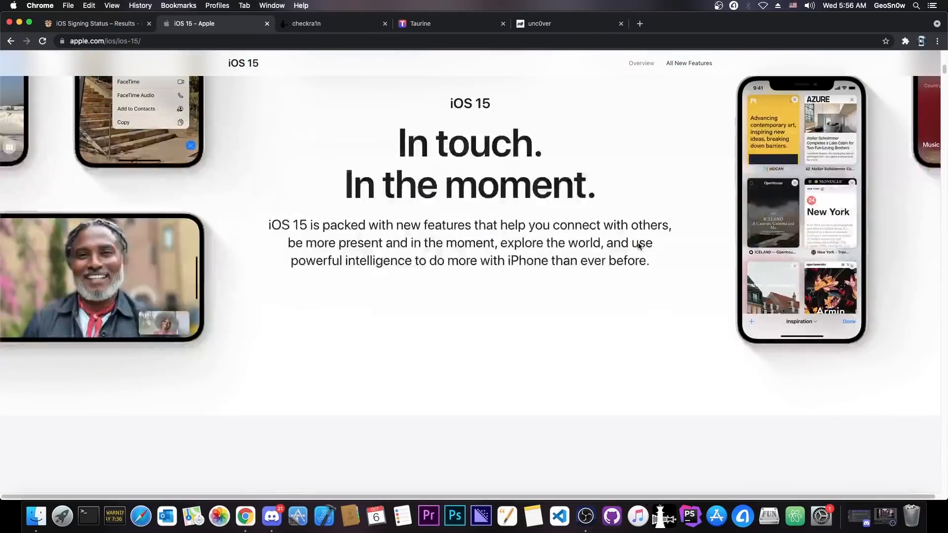
{"action": "scroll", "scroll_direction": "down", "scroll_amount": 3}
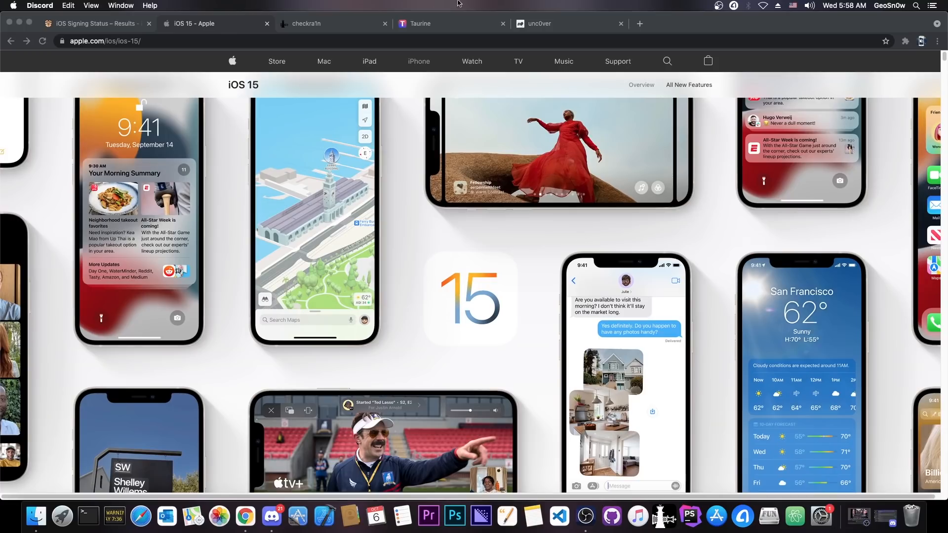
{"action": "left_click", "coordinate": [333, 23]}
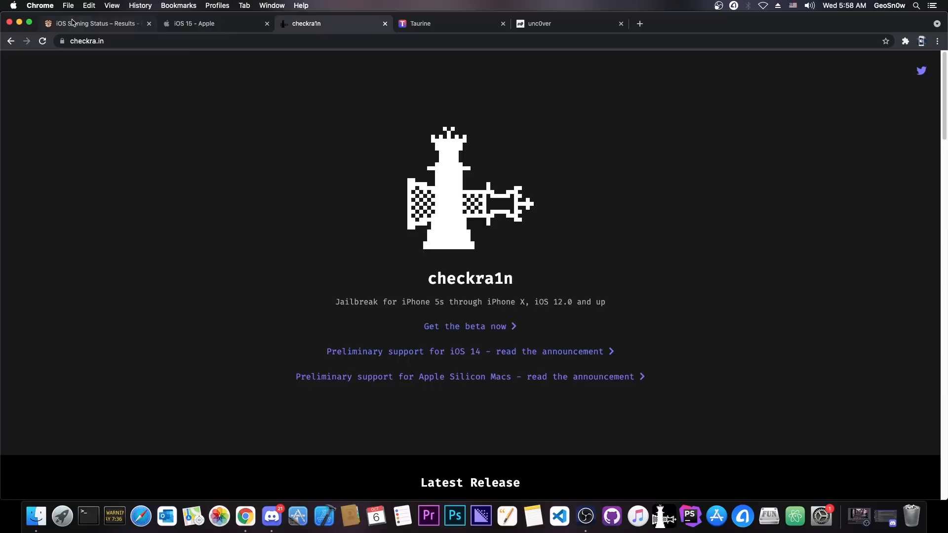
- Revisit the iOS signing status tab, then scroll down Apple's iOS 15 feature showcase
{"action": "left_click", "coordinate": [93, 24]}
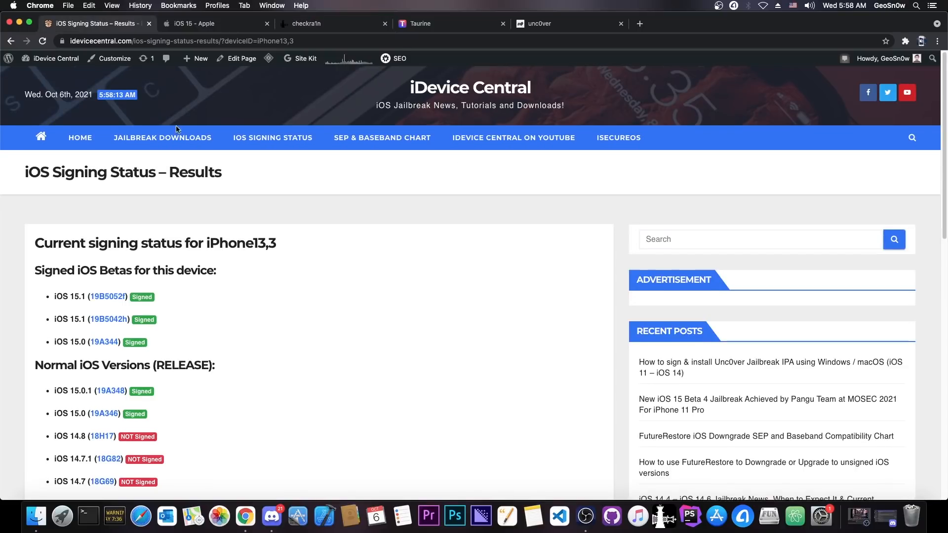
{"action": "left_click", "coordinate": [199, 23]}
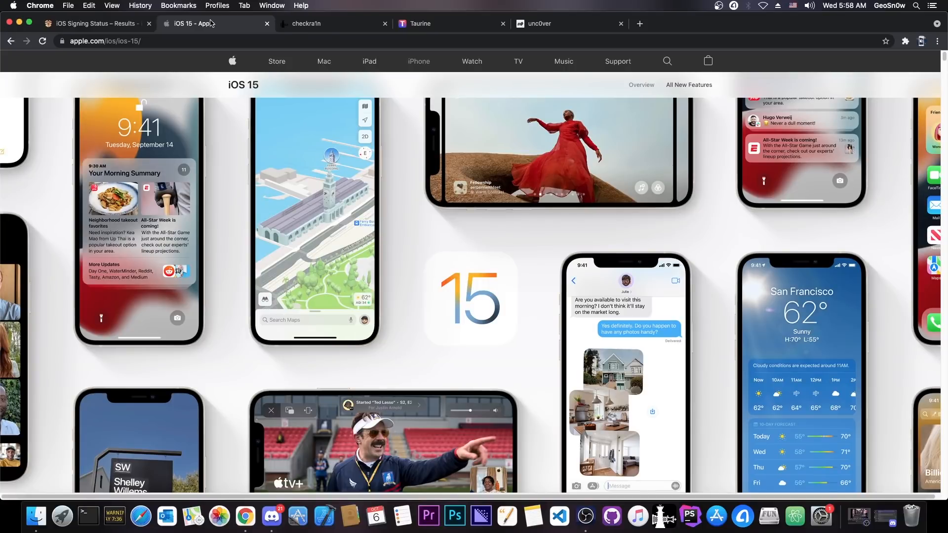
{"action": "scroll", "scroll_direction": "down", "scroll_amount": 3}
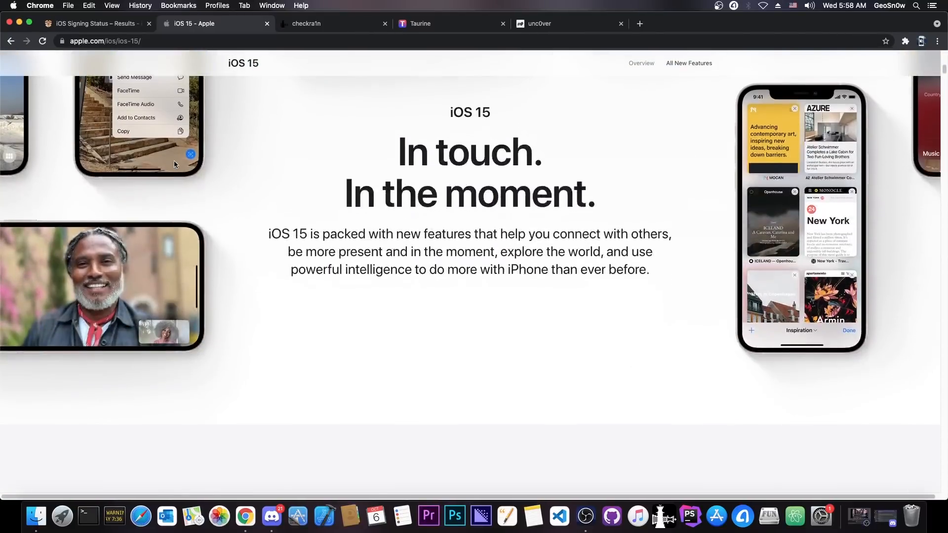
{"action": "scroll", "scroll_direction": "down", "scroll_amount": 3}
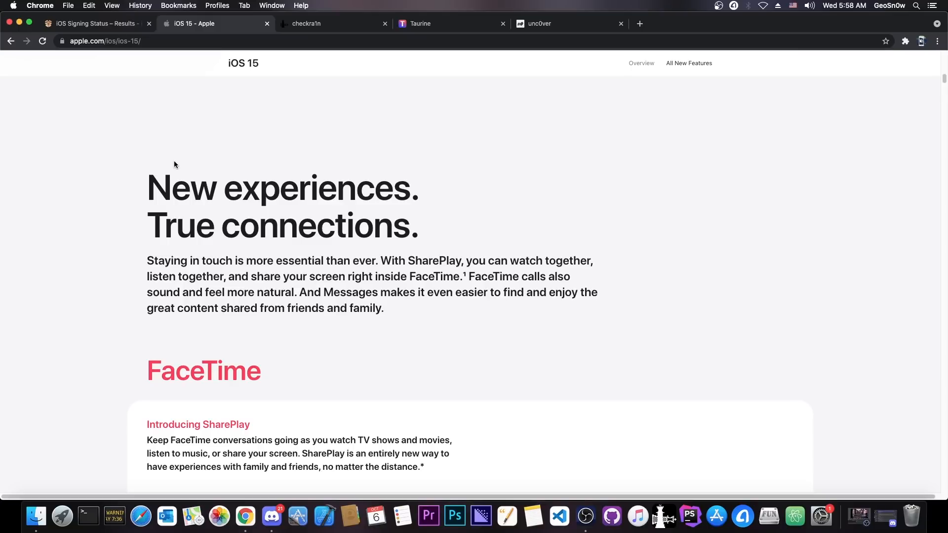
{"action": "scroll", "scroll_direction": "down", "scroll_amount": 3}
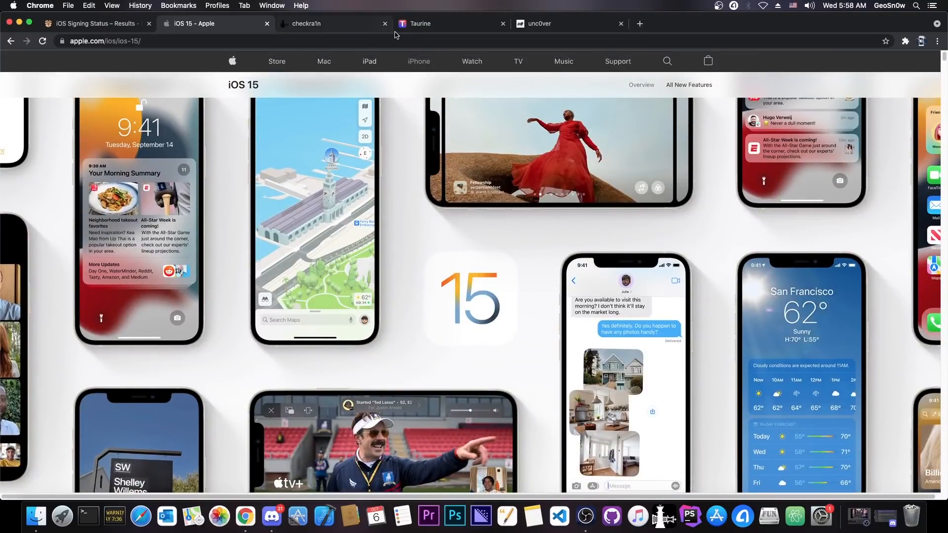
- Visit the unc0ver and checkra1n tabs, then return to the 'iOS 15 – Apple' tab
{"action": "left_click", "coordinate": [566, 23]}
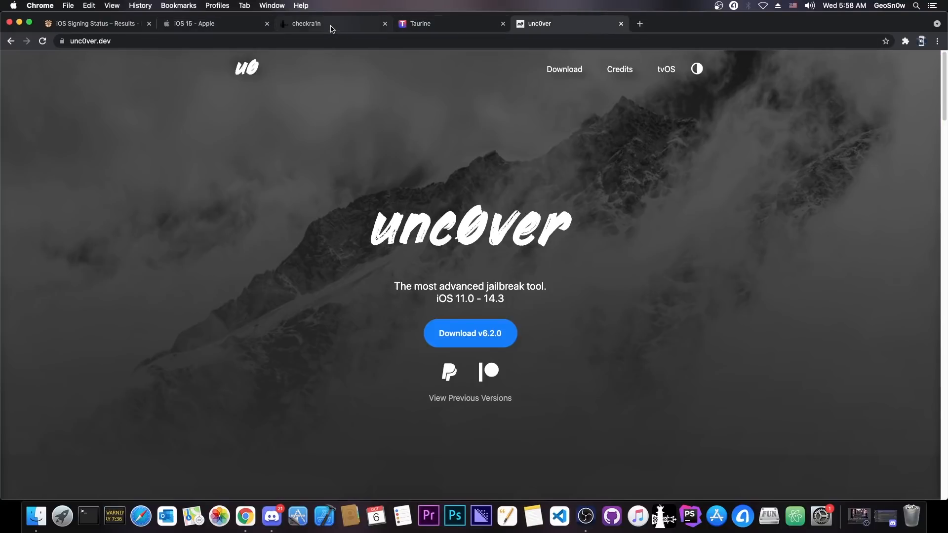
{"action": "left_click", "coordinate": [193, 24]}
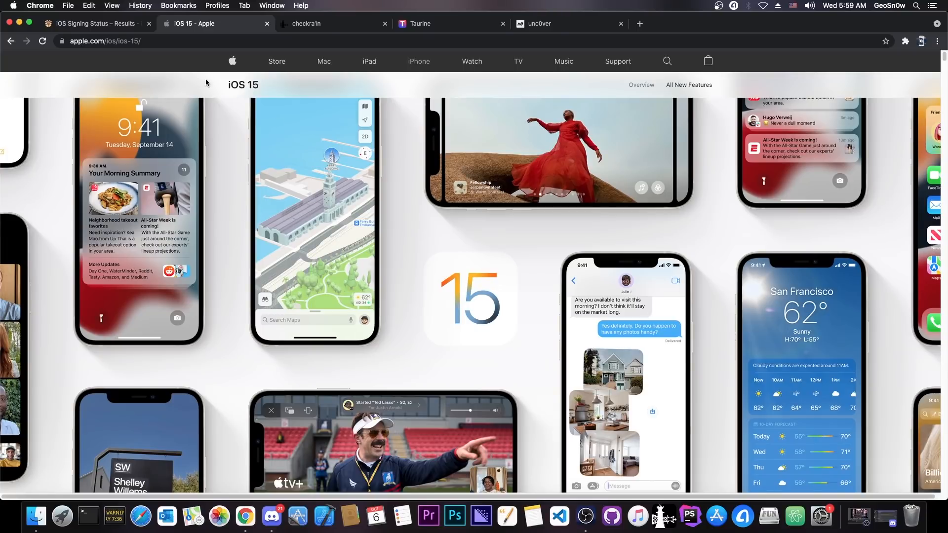
{"action": "left_click", "coordinate": [327, 24]}
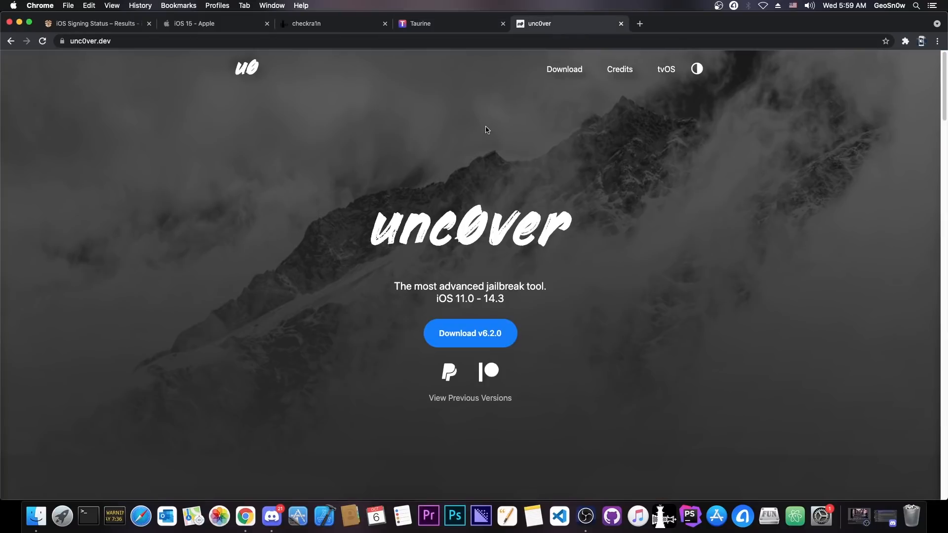
{"action": "left_click", "coordinate": [193, 23]}
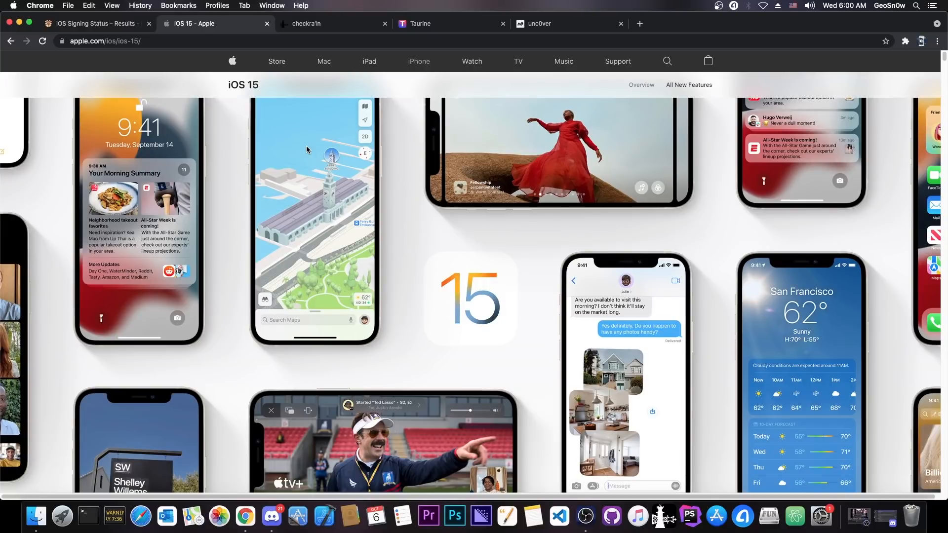
- Scroll the iPhone13,3 signing status results and open the Taurine jailbreak site
{"action": "left_click", "coordinate": [94, 22]}
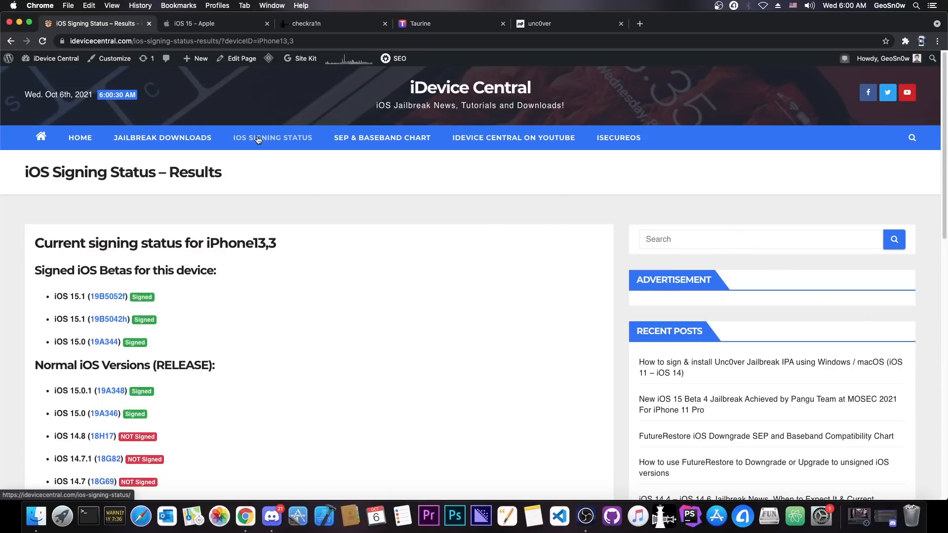
{"action": "mouse_move", "coordinate": [272, 137]}
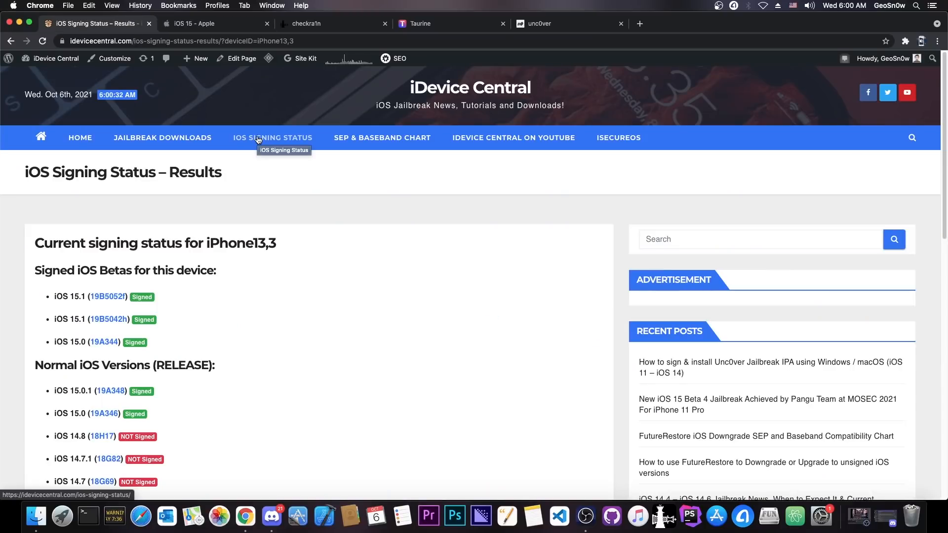
{"action": "mouse_move", "coordinate": [391, 250]}
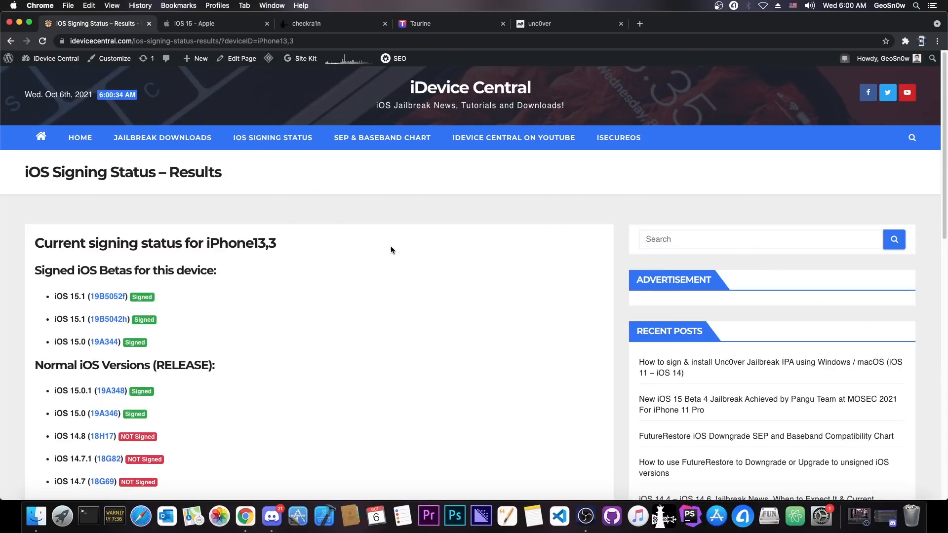
{"action": "scroll", "scroll_direction": "down", "scroll_amount": 3}
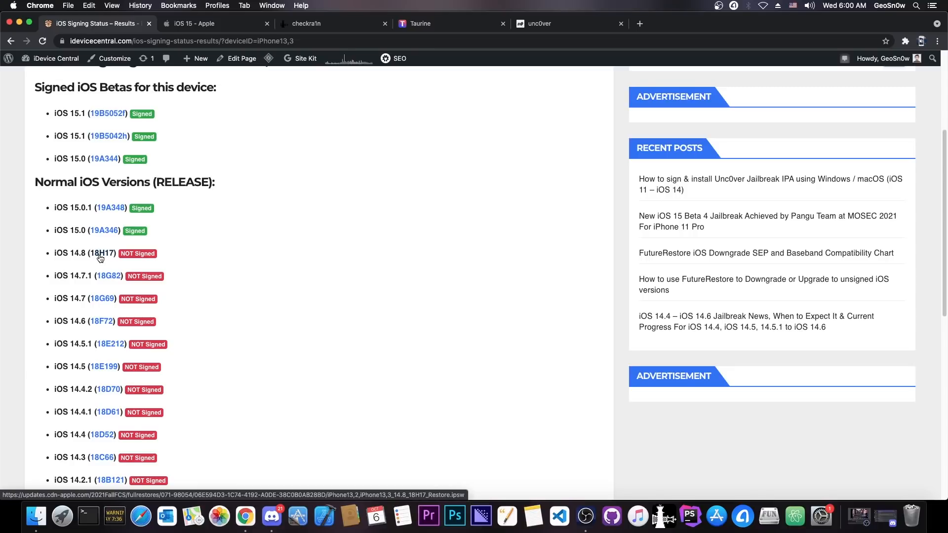
{"action": "mouse_move", "coordinate": [193, 254]}
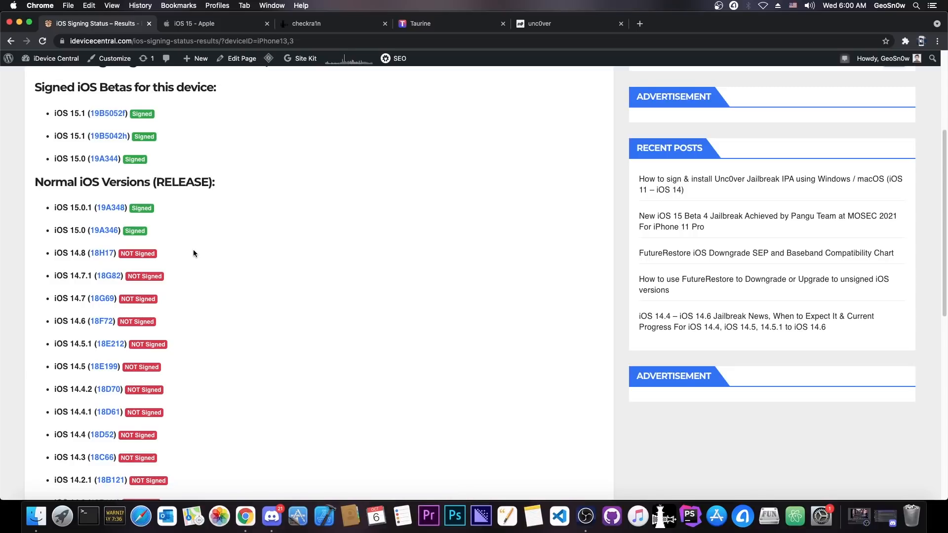
{"action": "left_click", "coordinate": [393, 58]}
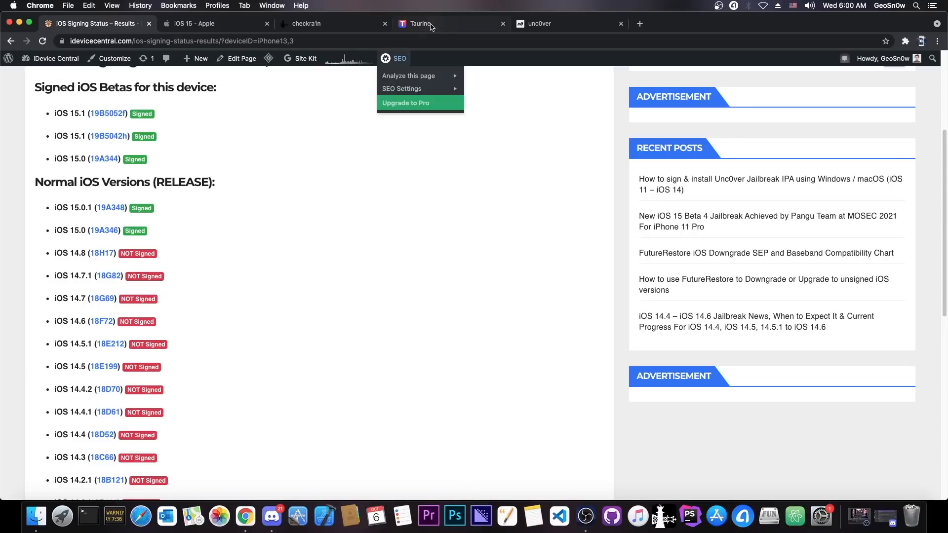
- Visit the checkra1n and unc0ver tabs, then return to the signing status results
{"action": "left_click", "coordinate": [420, 23]}
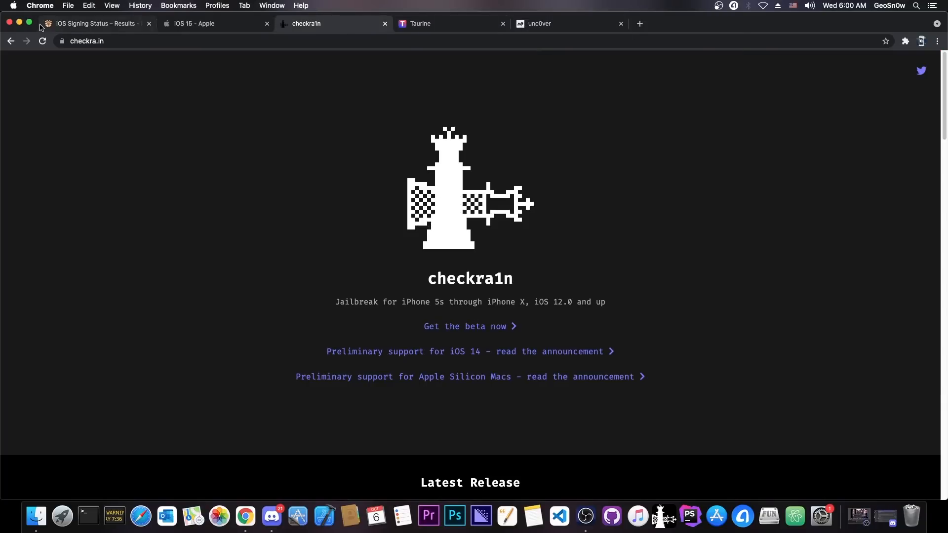
{"action": "left_click", "coordinate": [94, 23]}
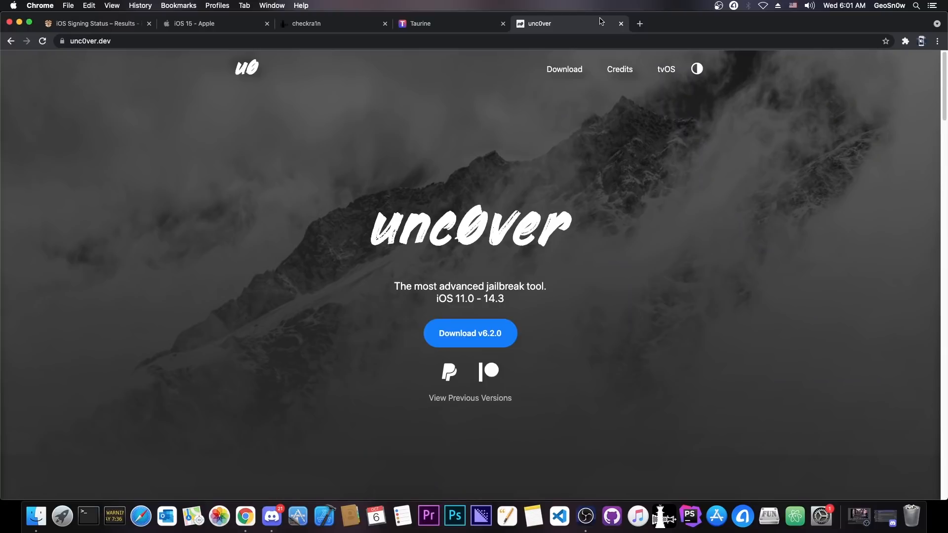
{"action": "left_click", "coordinate": [94, 24]}
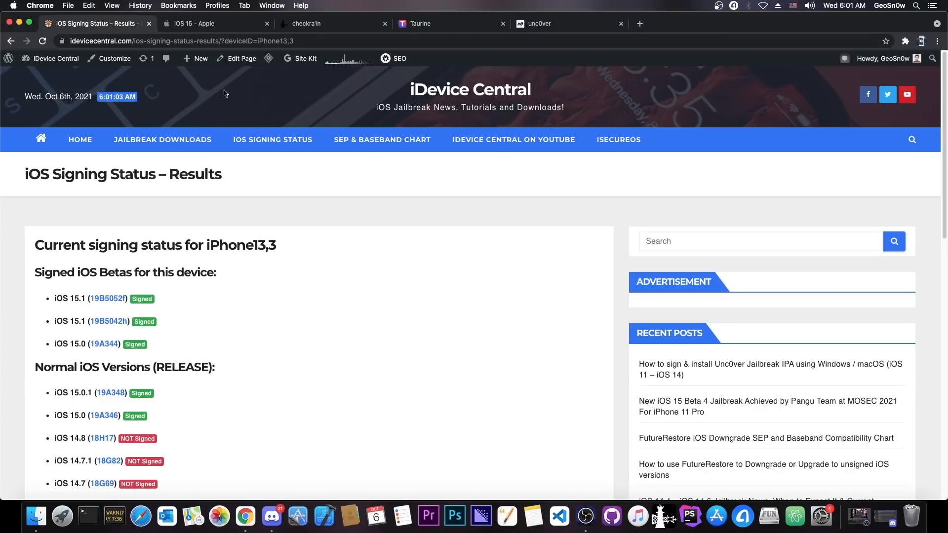
{"action": "mouse_move", "coordinate": [446, 355]}
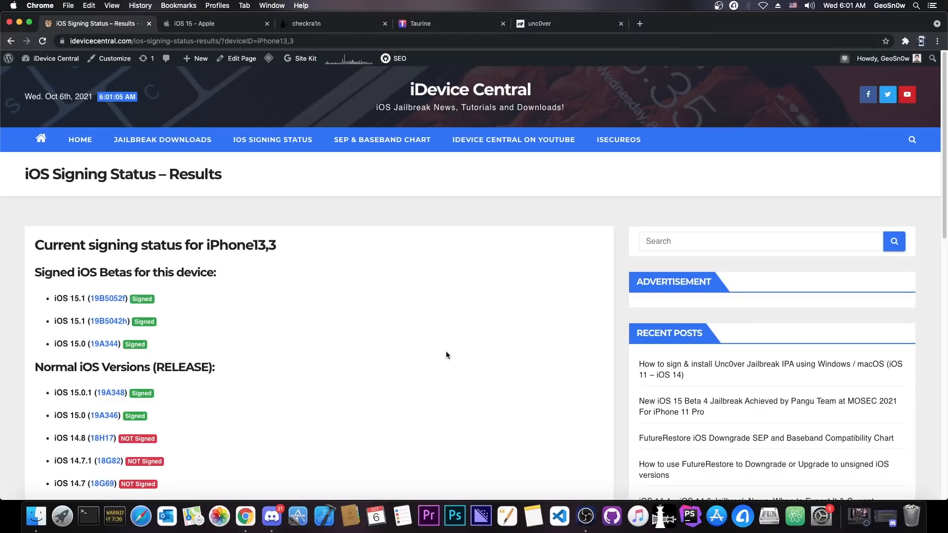
{"action": "scroll", "scroll_direction": "down", "scroll_amount": 3}
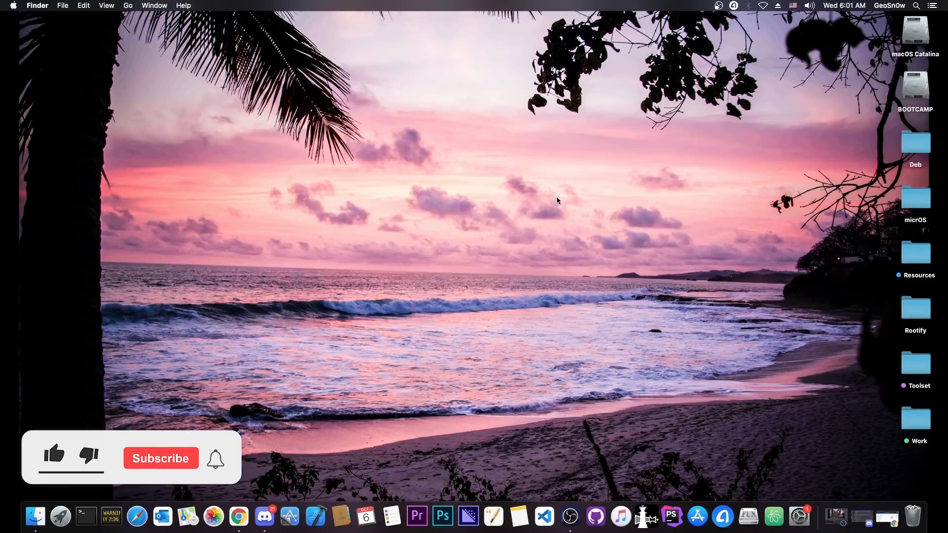
- Hide Chrome so only the Finder desktop is showing
{"action": "left_click", "coordinate": [53, 454]}
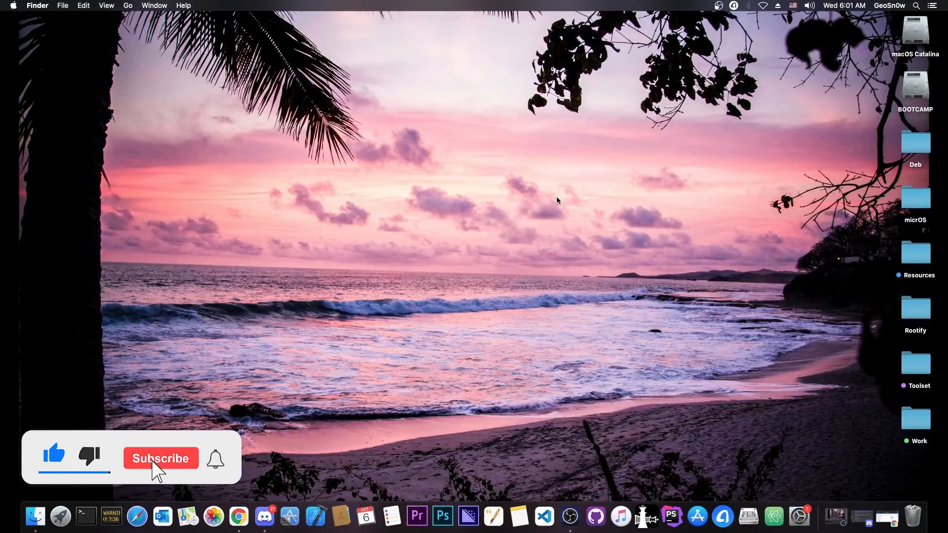
{"action": "left_click", "coordinate": [160, 458]}
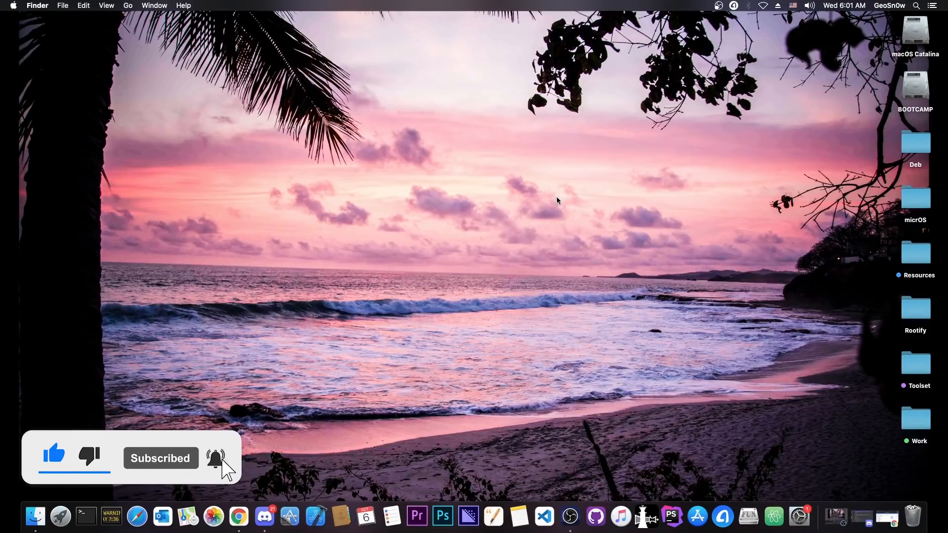